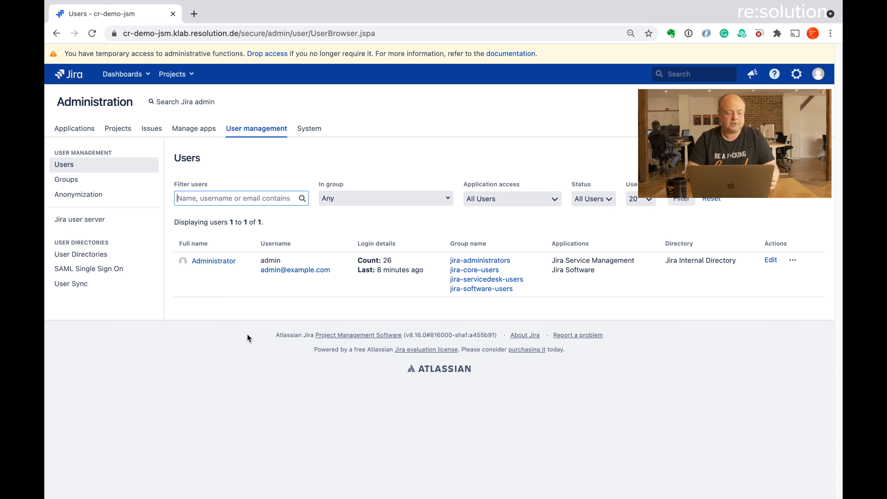
Go to User Sync under User Directories, showing an empty connector list.
left_click(71, 283)
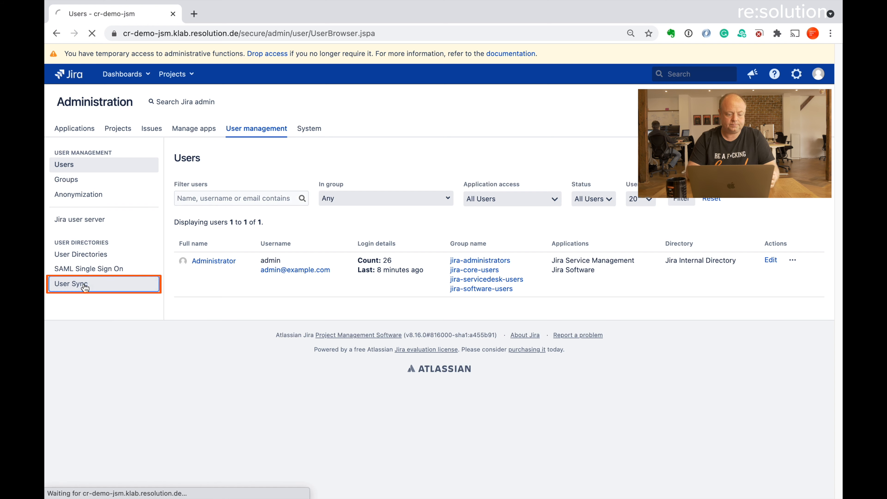
left_click(70, 283)
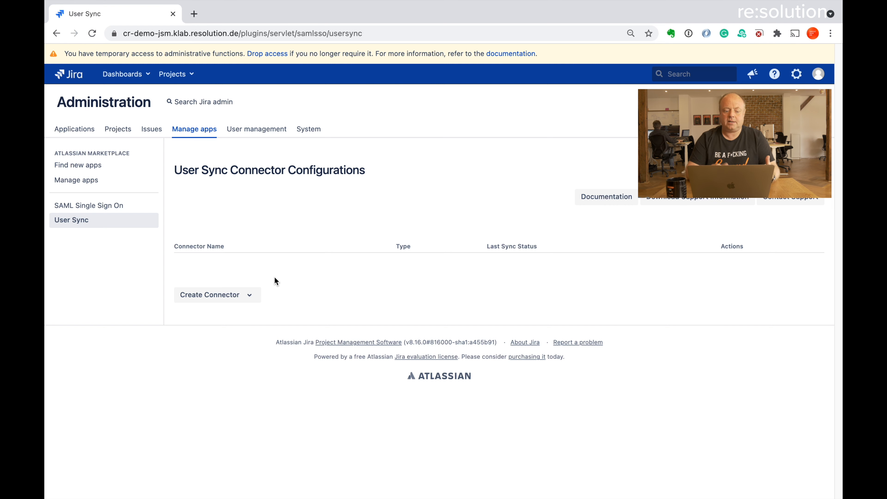
Create a connector of type Okta, named 'new Okta'.
left_click(216, 295)
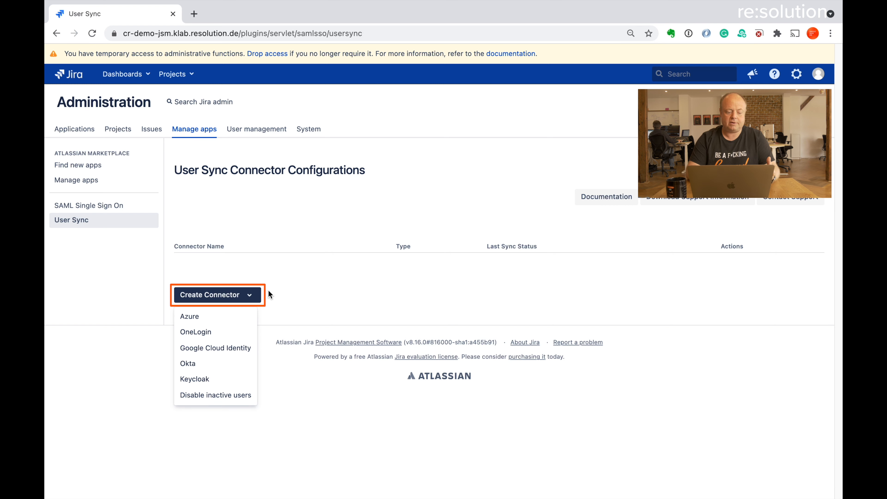
mouse_move(270, 304)
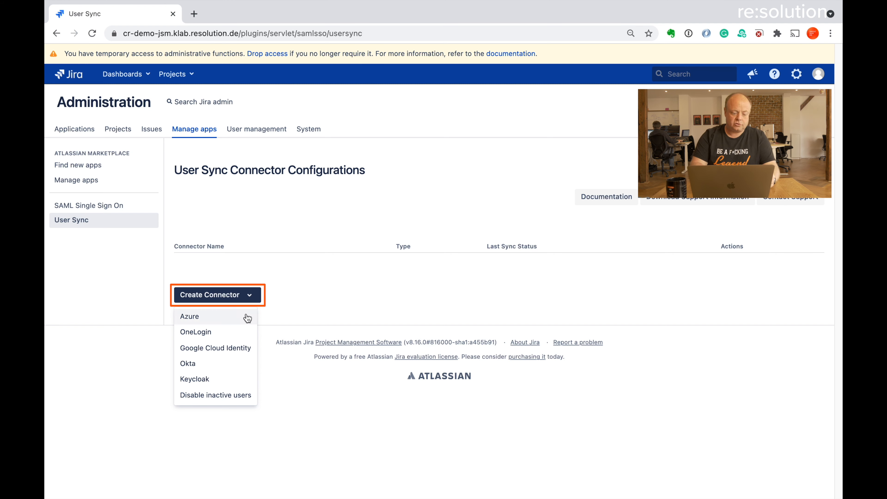
left_click(189, 316)
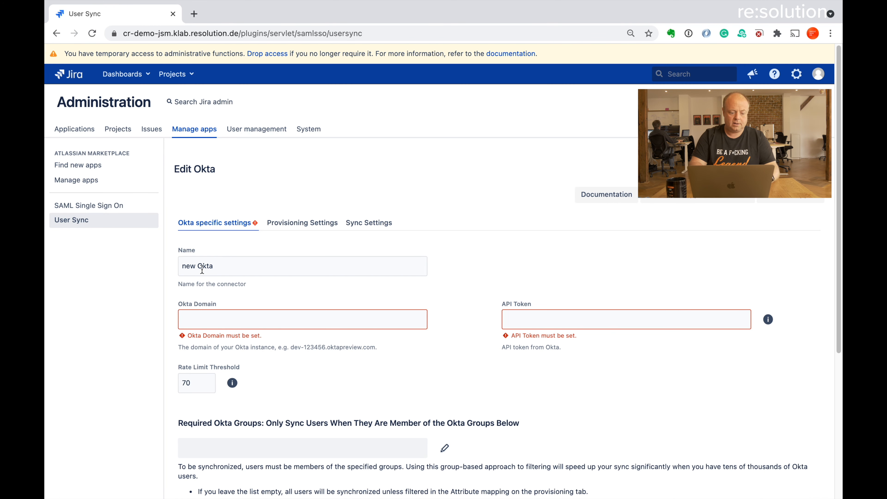
Enter dev-594096.oktapreview.com as the Okta Domain and switch to the Okta site.
type("dev-594096.oktapreview.com")
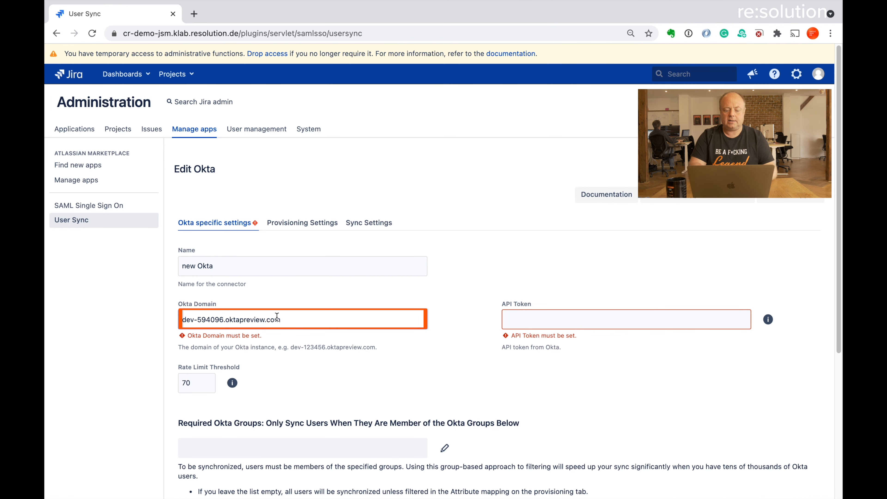
left_click(625, 319)
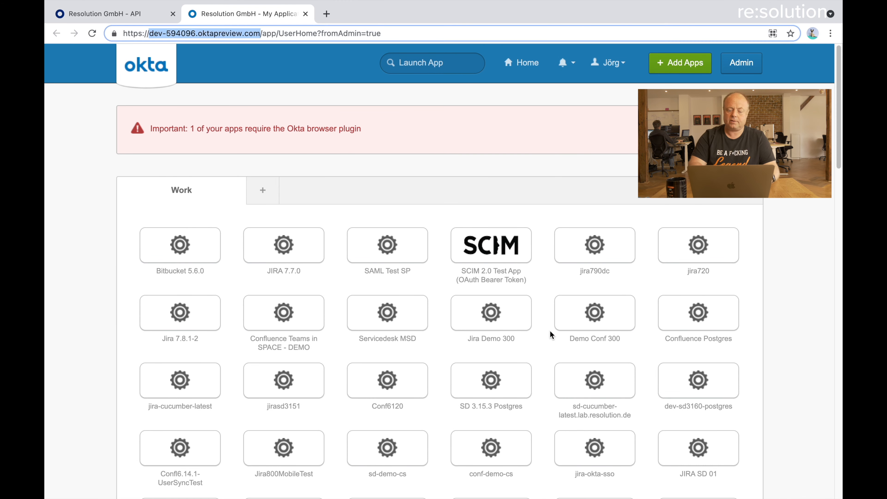
mouse_move(541, 171)
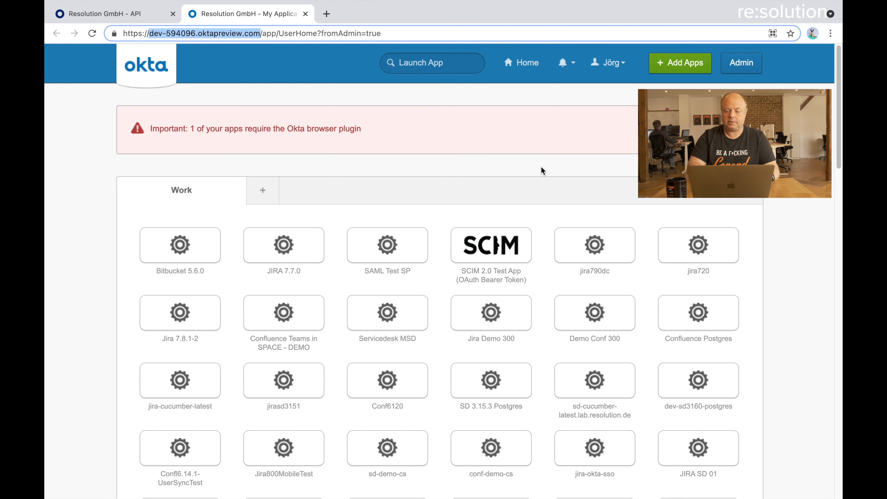
mouse_move(740, 62)
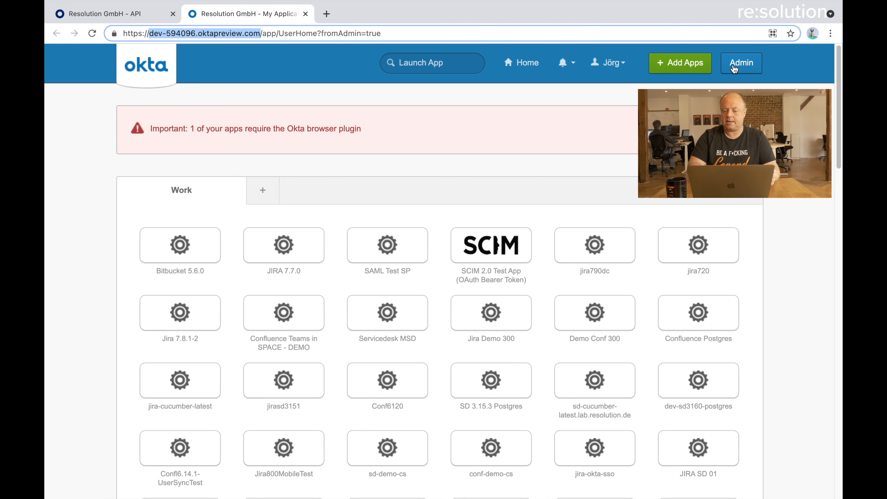
In the Okta admin console under Security > API > Tokens, create the token cr-demo-jira and copy it.
left_click(740, 62)
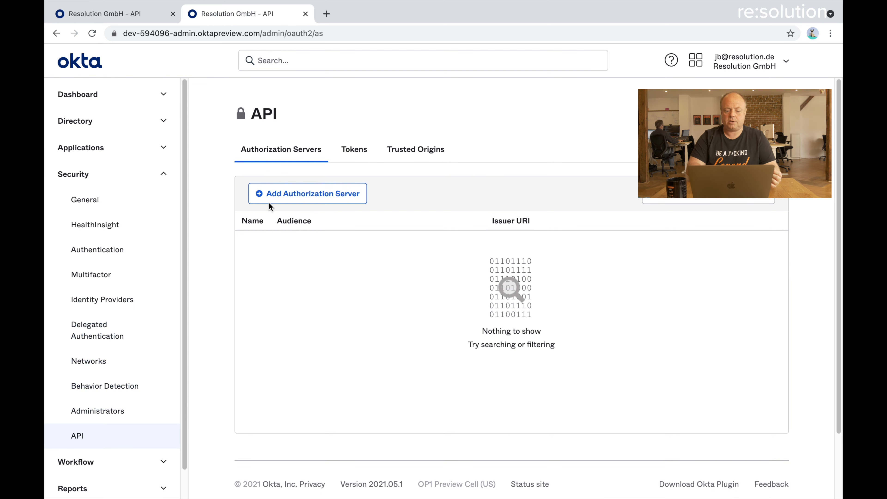
left_click(353, 150)
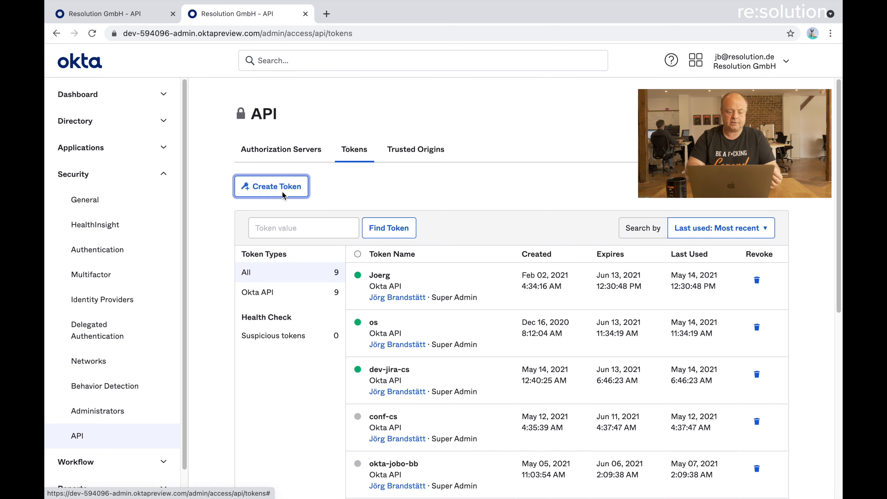
type("cr-demo-jira")
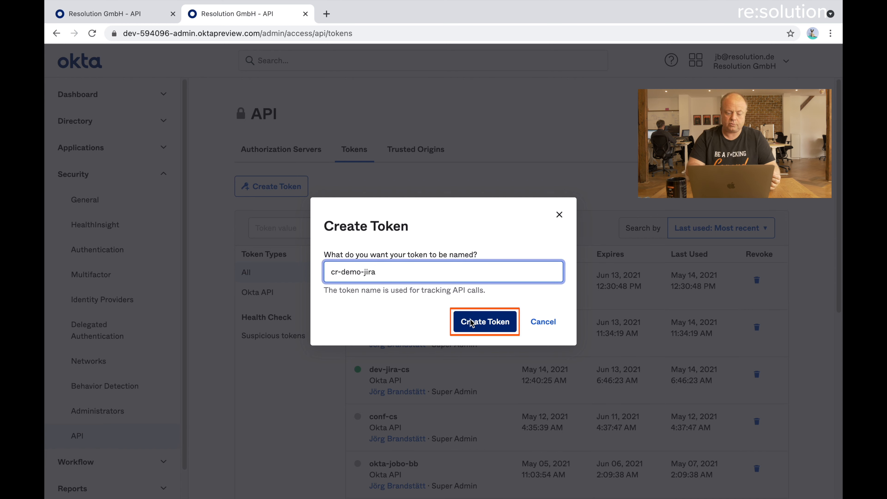
left_click(484, 321)
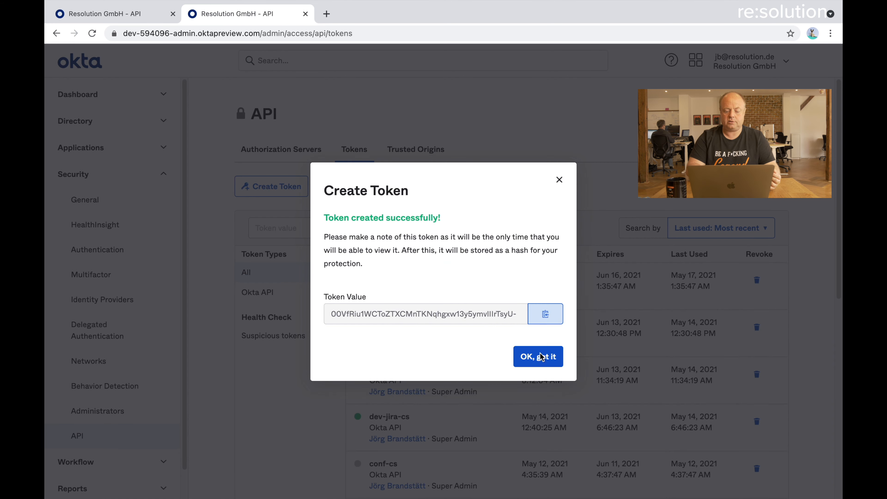
left_click(537, 356)
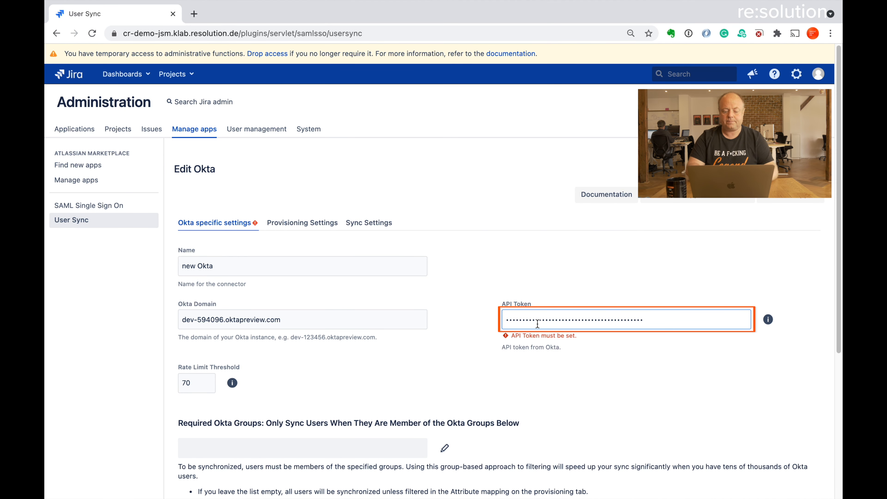
Paste the Okta token into the API Token field and review the Okta-specific settings.
scroll("down", 3)
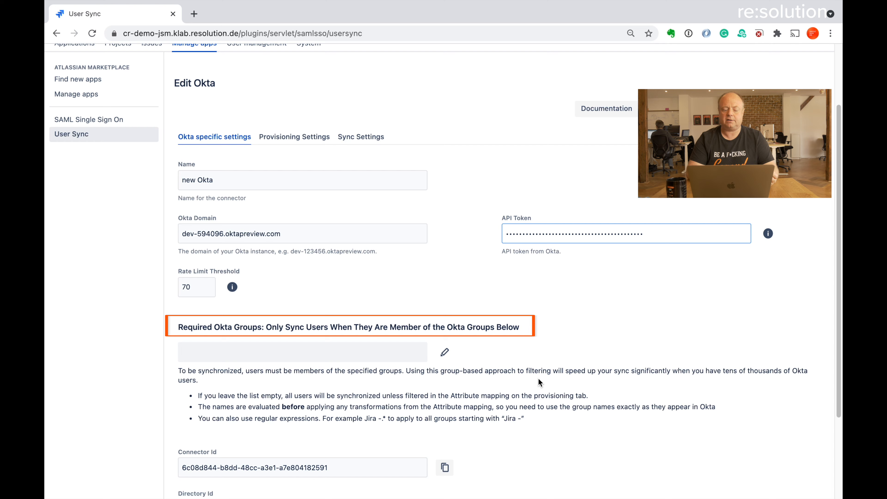
scroll("down", 3)
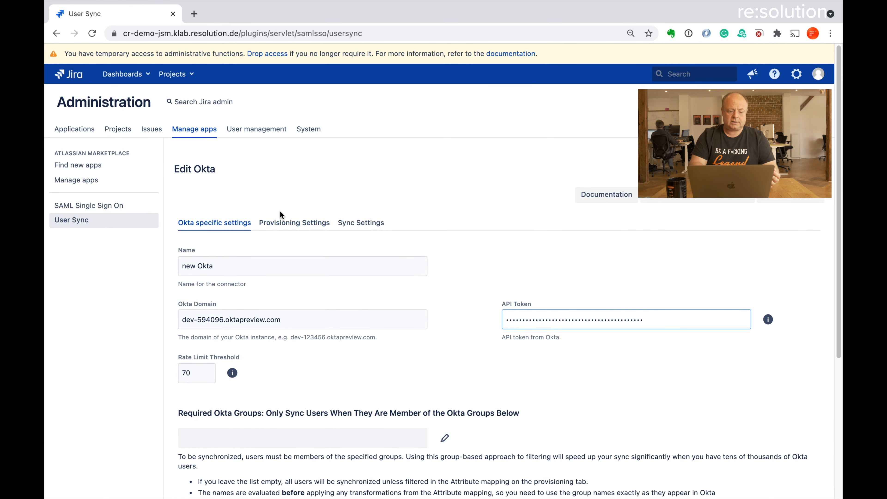
Review Provisioning Settings: copy users behaviour and default attribute mappings.
left_click(294, 222)
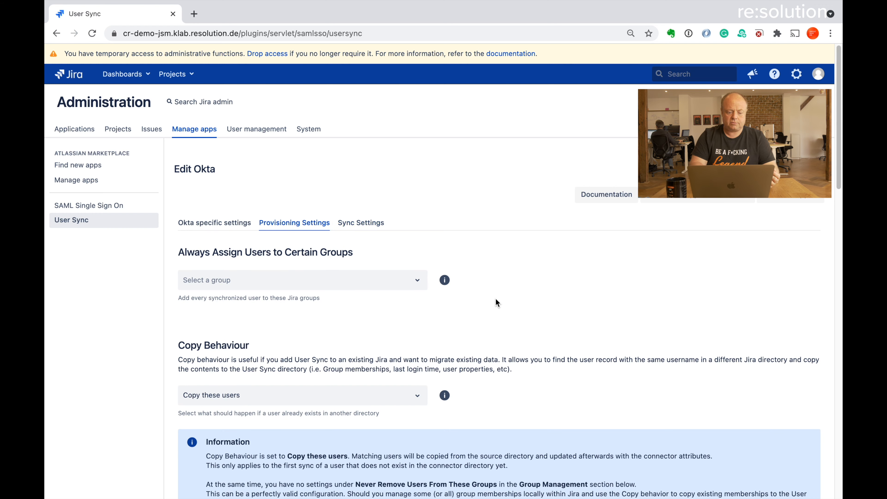
scroll("down", 3)
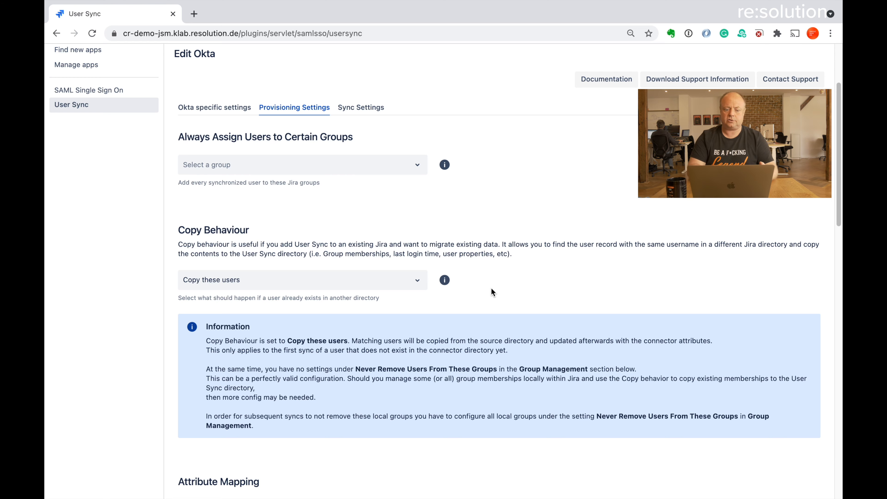
scroll("down", 3)
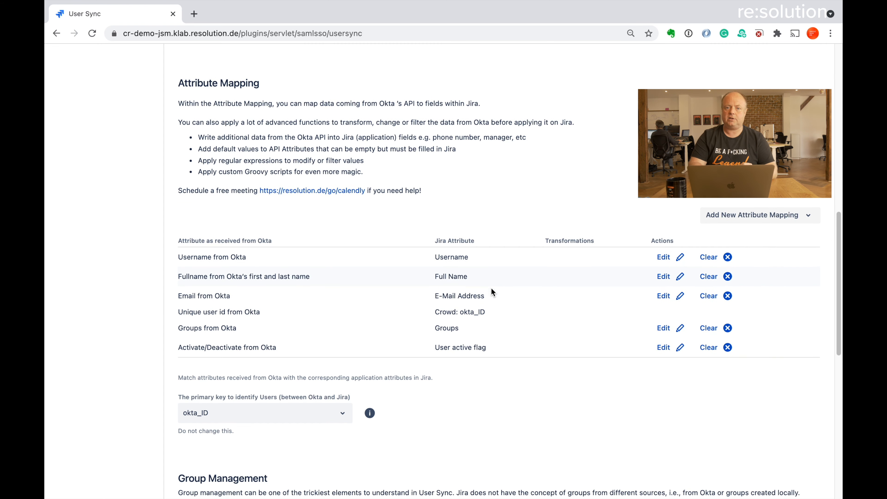
scroll("down", 3)
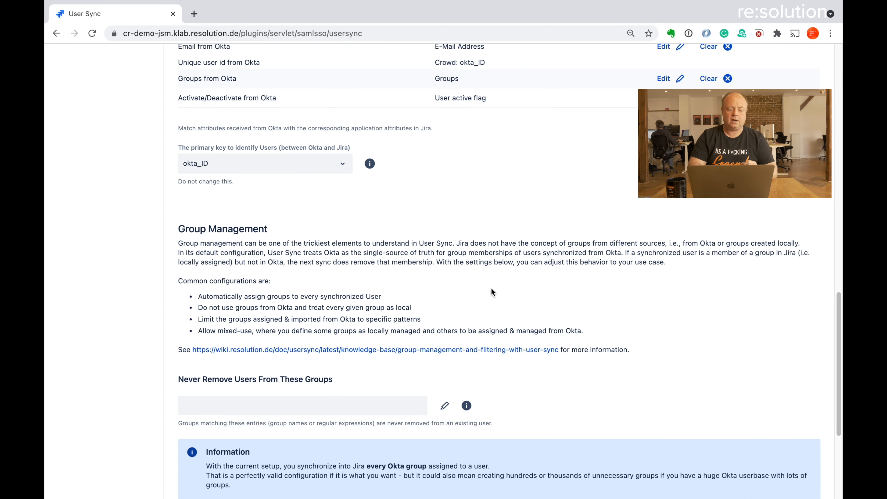
scroll("down", 3)
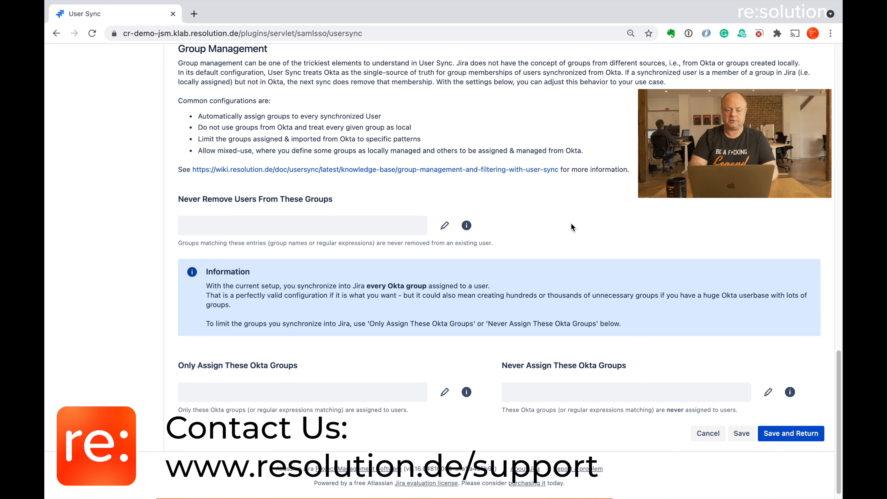
scroll("down", 3)
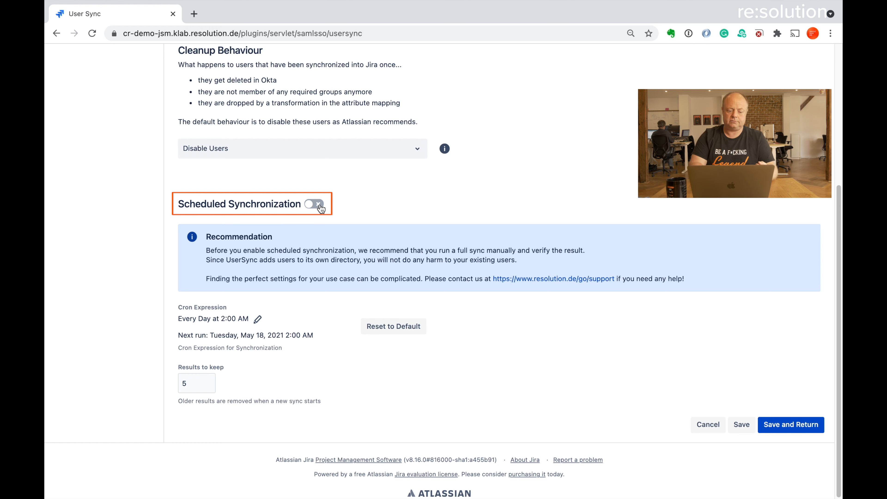
Enable Scheduled Synchronization on Sync Settings, daily at 2:00 AM.
left_click(315, 204)
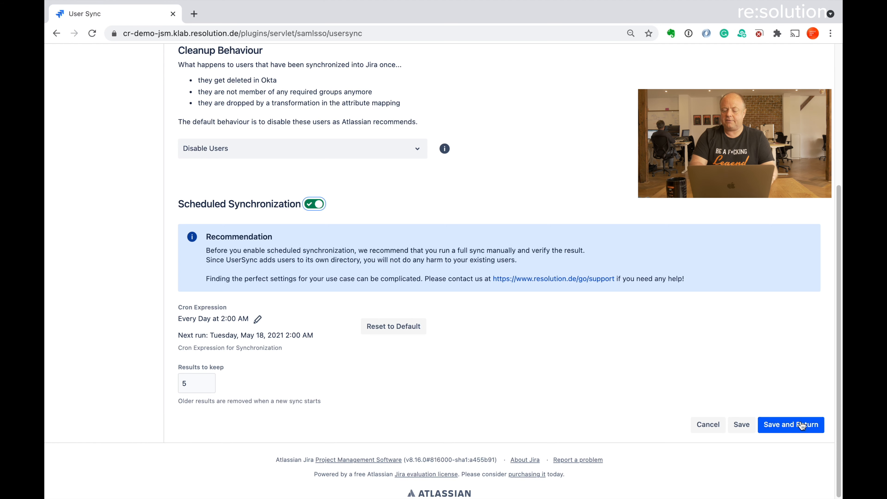
Save and Return, then sync the new Okta connector, adding 835 users with no failures.
left_click(790, 425)
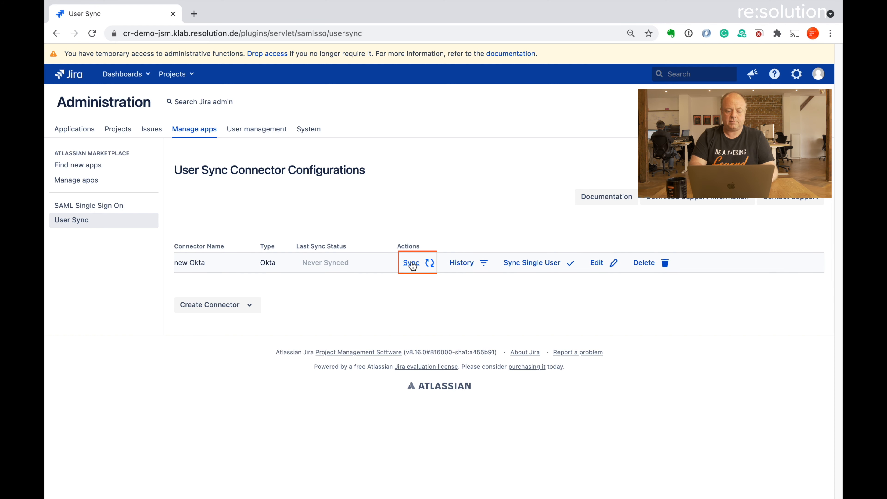
left_click(410, 262)
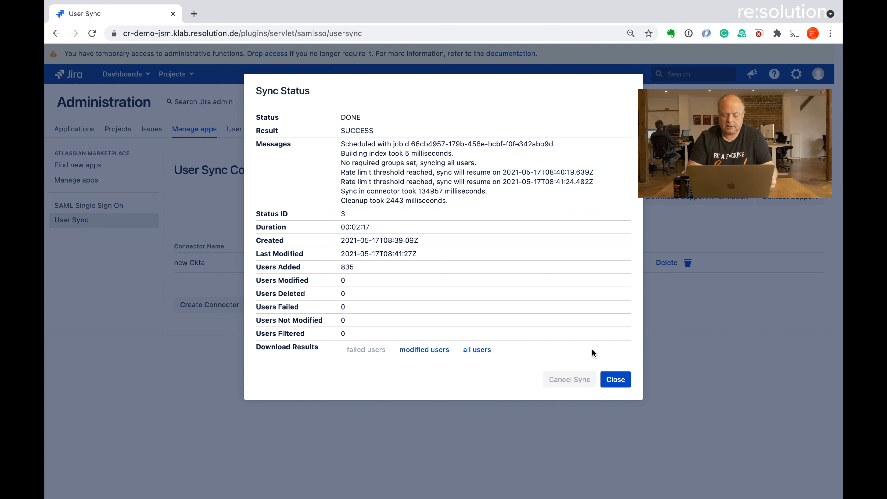
Close the sync status, check the 836 users in User management, then list User Directories with 'new Okta'.
left_click(615, 378)
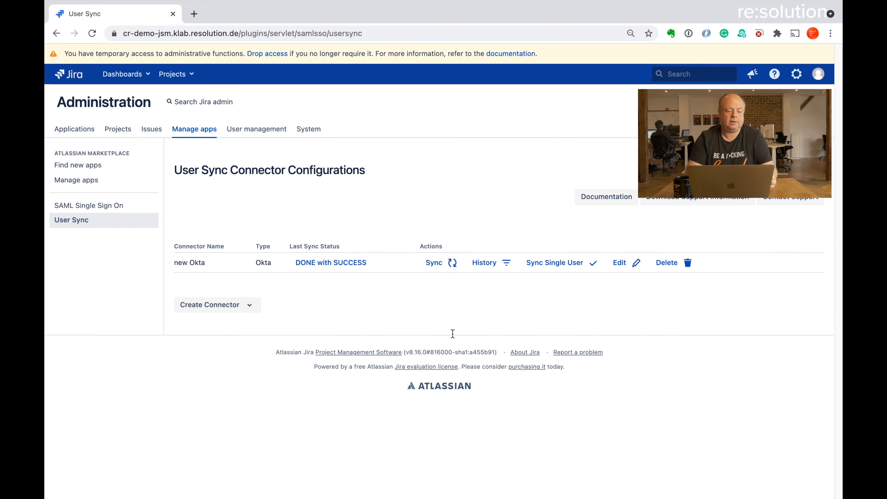
left_click(255, 128)
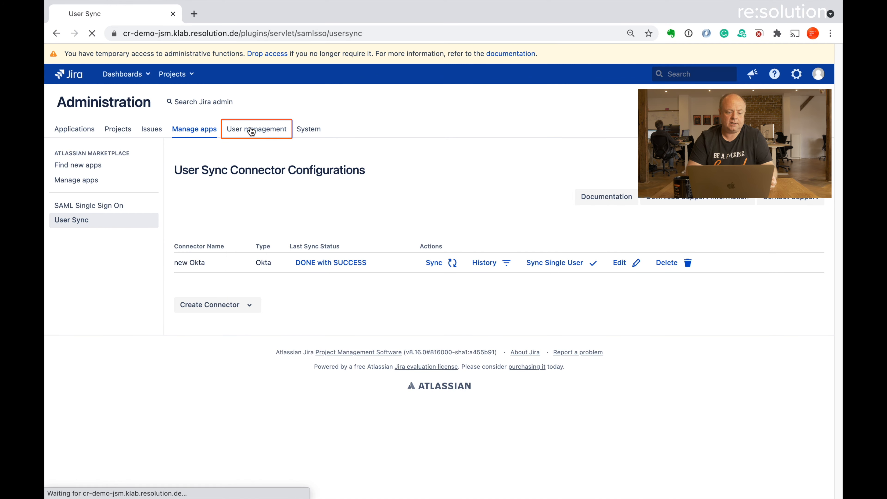
left_click(255, 128)
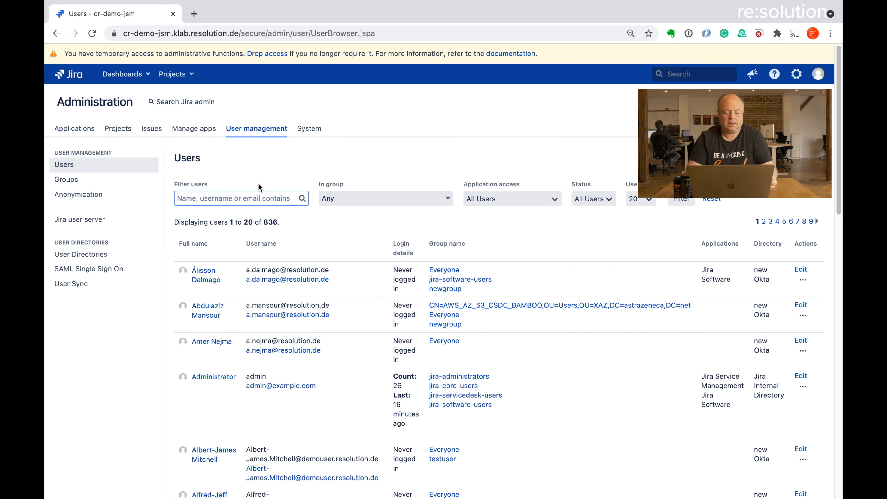
mouse_move(333, 247)
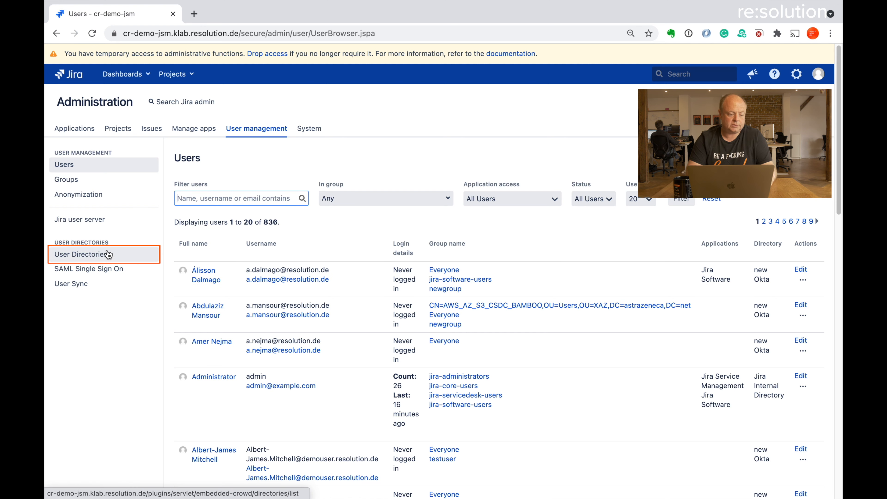
left_click(81, 254)
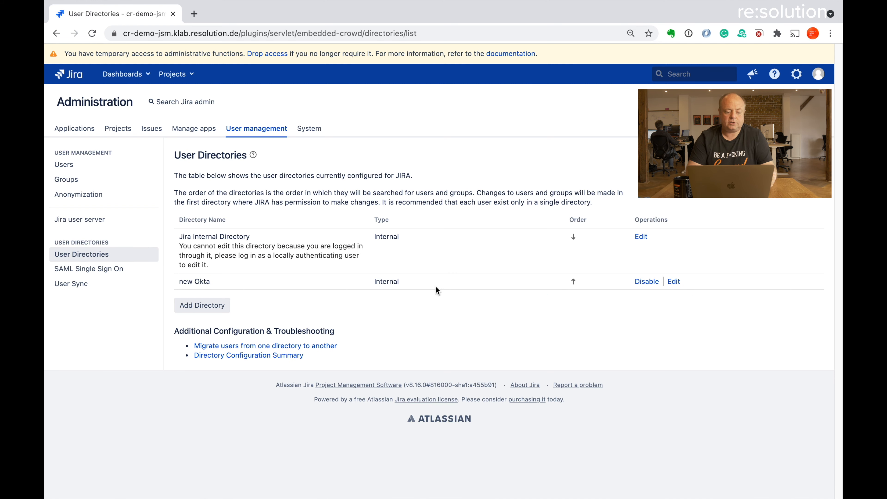
mouse_move(300, 283)
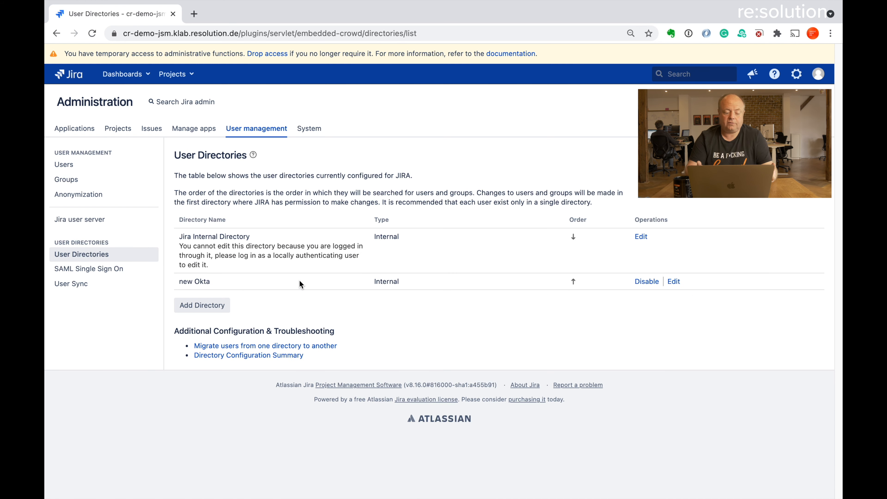